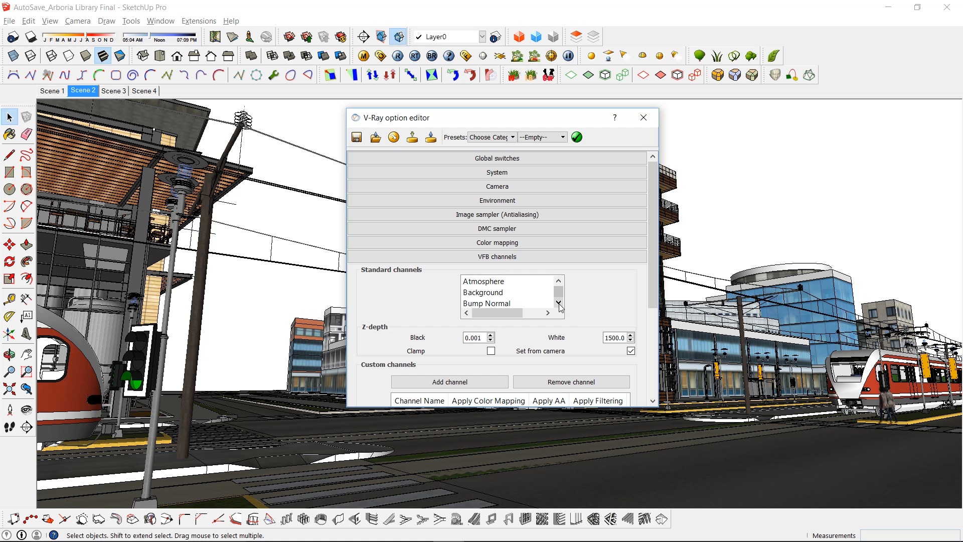
Step: Expand V-Ray VFB channels to view the Standard channels list and Z-depth settings
{"action": "left_click", "coordinate": [558, 304]}
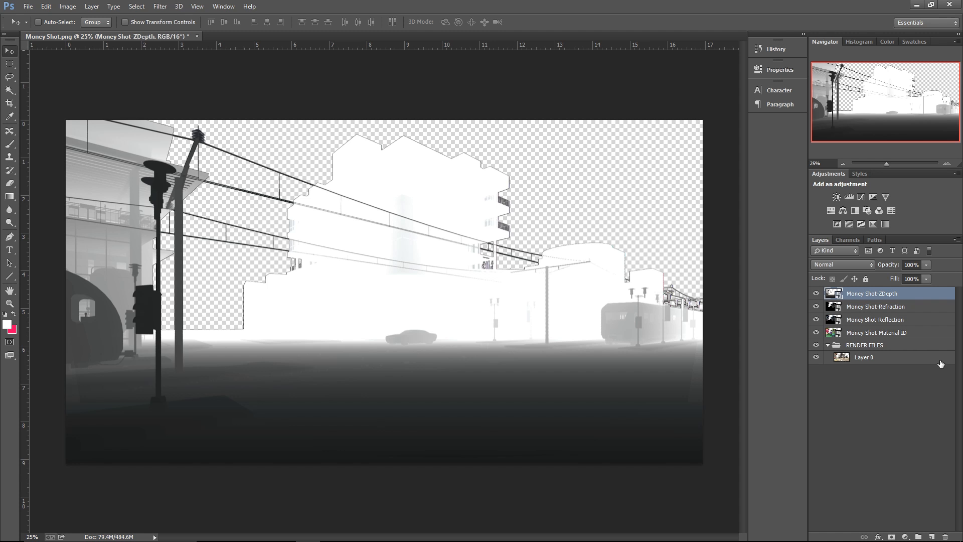
Step: Review the Z-depth, Refraction, Reflection and Material ID layers, then scroll the sky tips article
{"action": "left_click", "coordinate": [876, 332]}
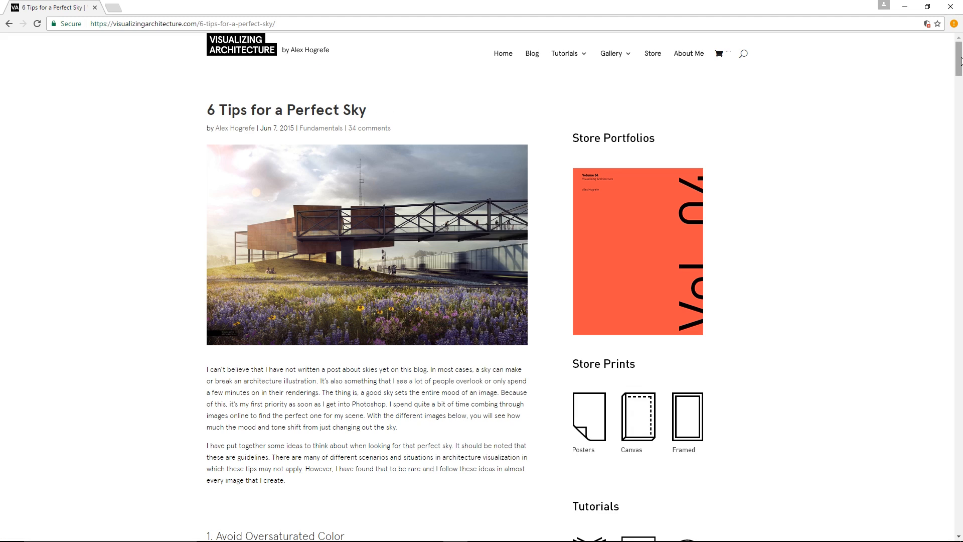
{"action": "scroll", "scroll_direction": "down", "scroll_amount": 3}
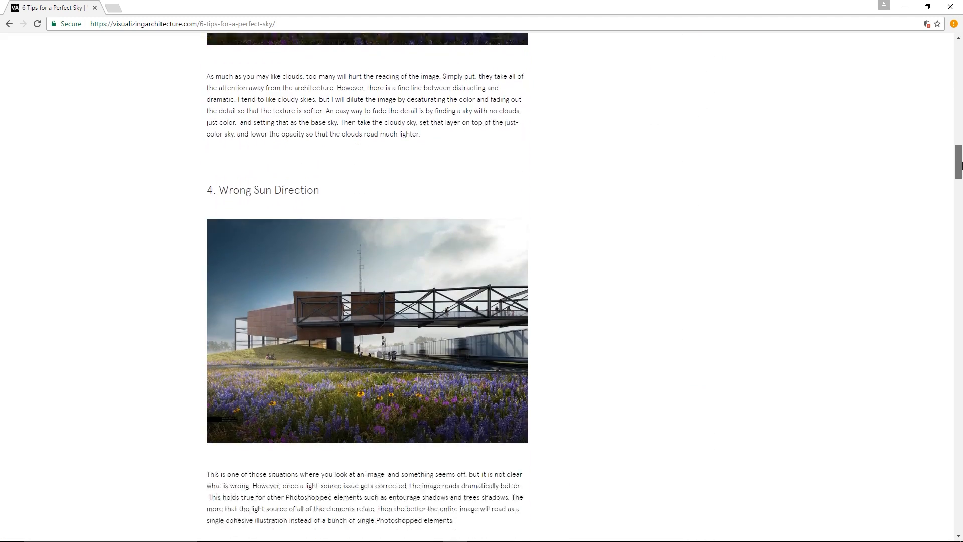
{"action": "scroll", "scroll_direction": "down", "scroll_amount": 3}
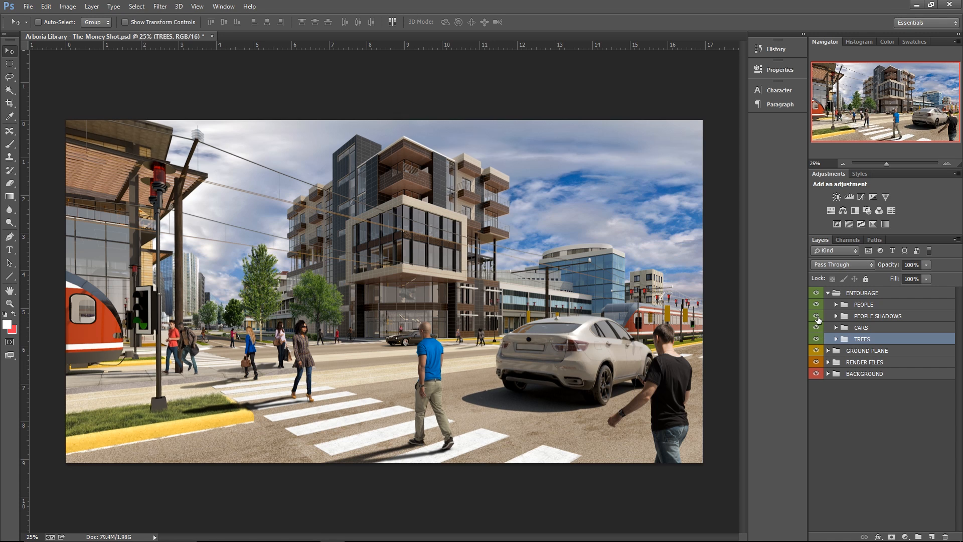
Step: Switch to Chrome and search Google for "nik collection"
{"action": "left_click", "coordinate": [815, 304]}
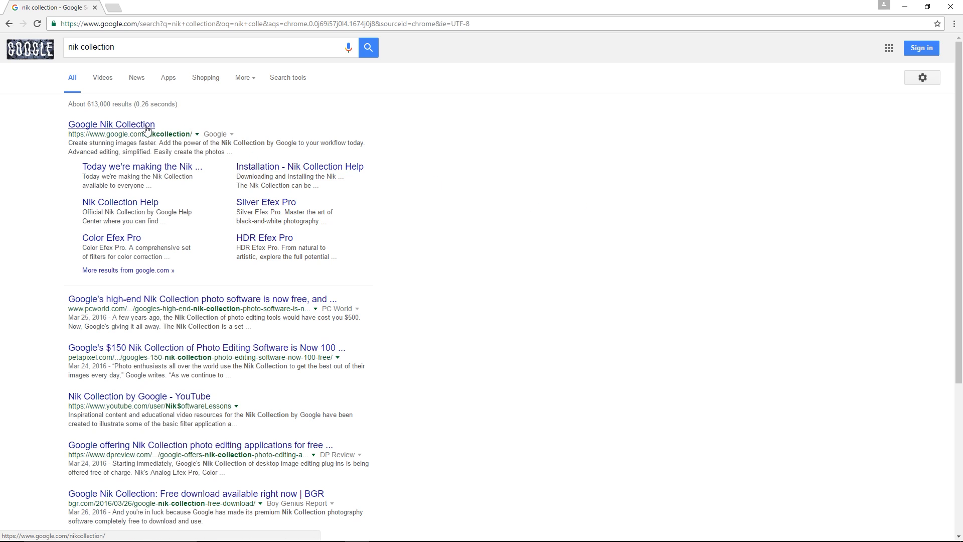
Step: Open the Google Nik Collection home page and show its Mac and Windows download options
{"action": "left_click", "coordinate": [111, 124]}
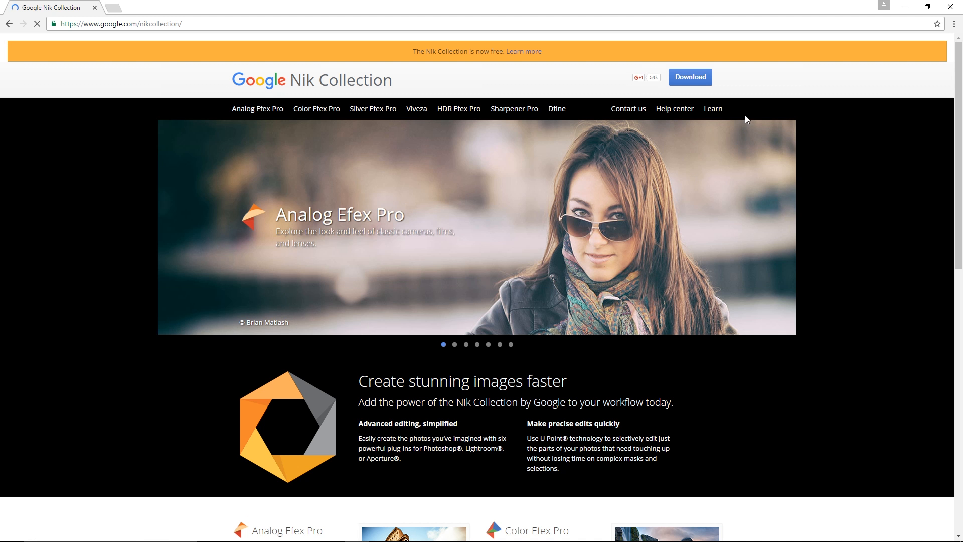
{"action": "left_click", "coordinate": [689, 77]}
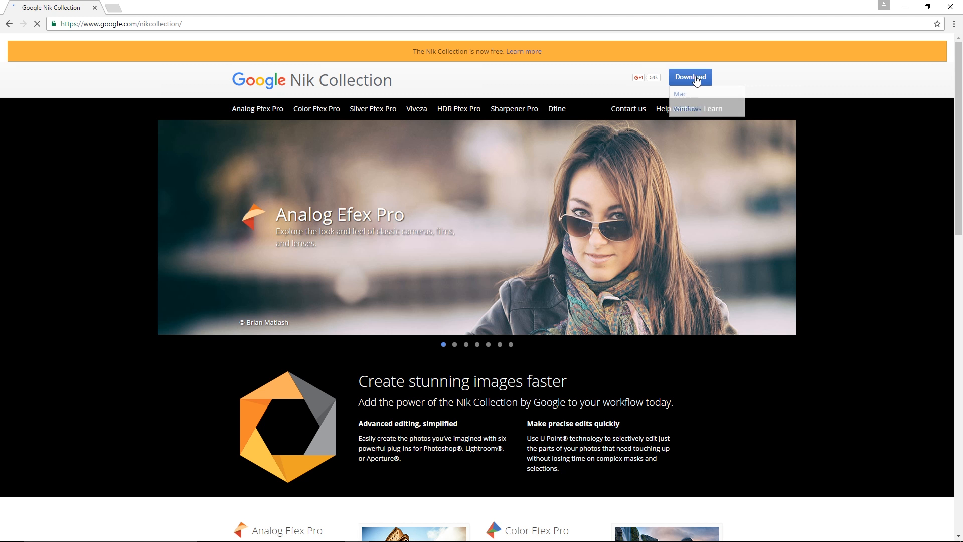
{"action": "left_click", "coordinate": [688, 110]}
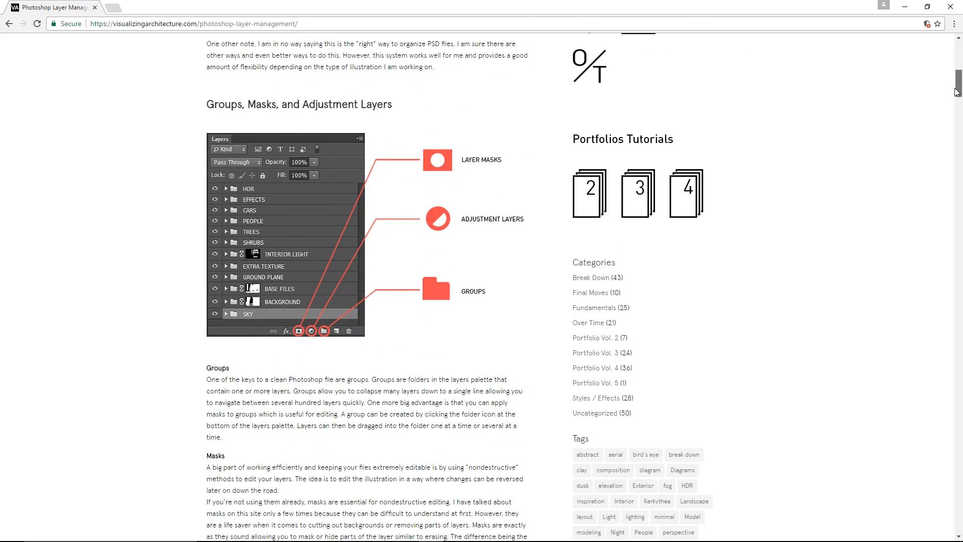
Step: Scroll the layer management article through sky, ground plane and people groups to the final rendering
{"action": "scroll", "scroll_direction": "down", "scroll_amount": 3}
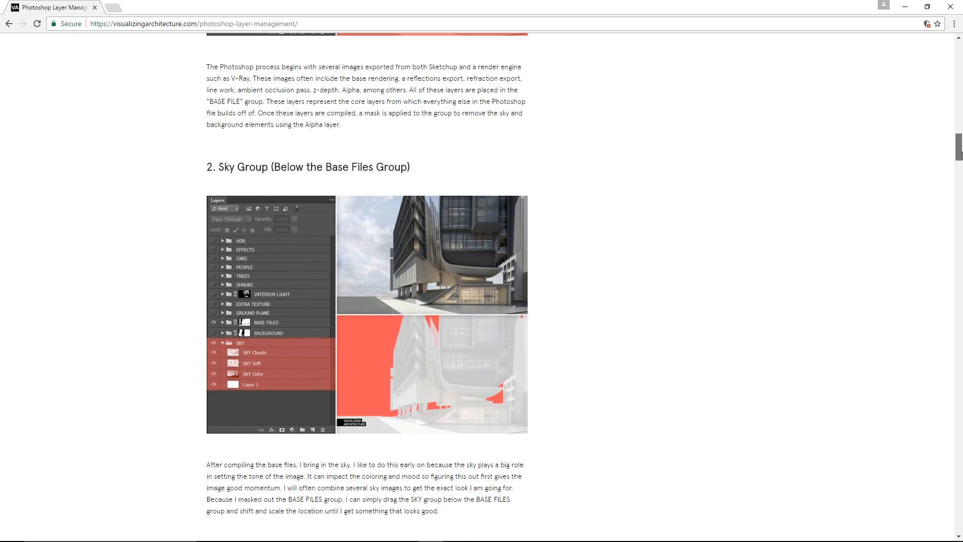
{"action": "scroll", "scroll_direction": "down", "scroll_amount": 3}
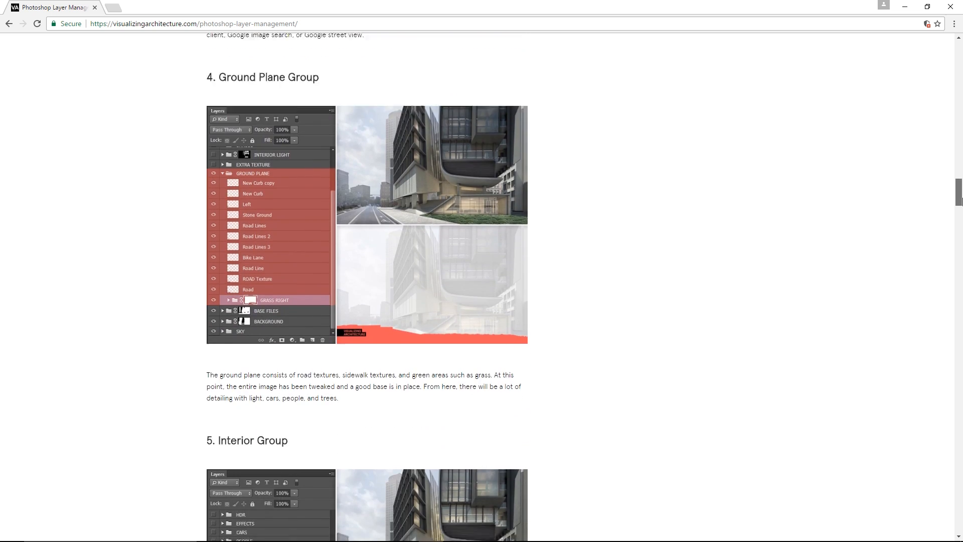
{"action": "scroll", "scroll_direction": "down", "scroll_amount": 3}
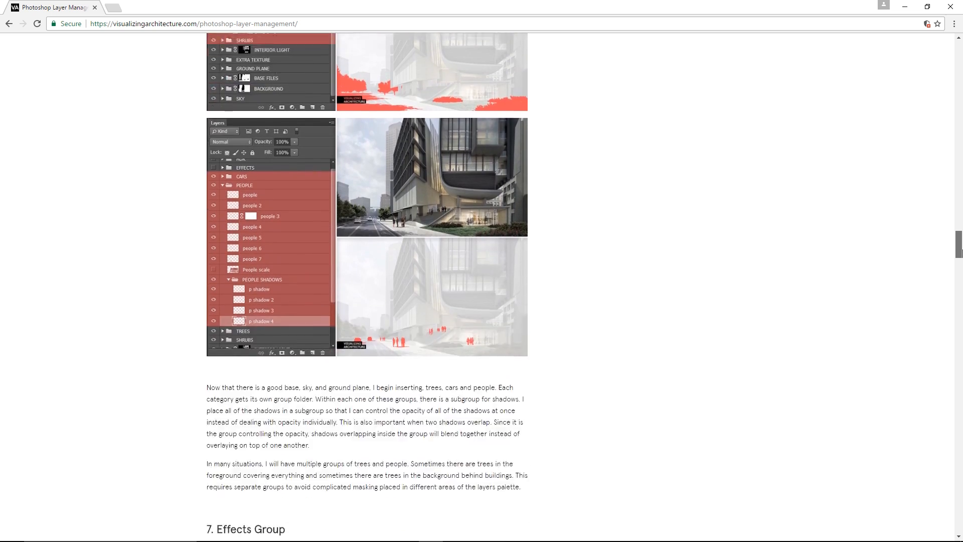
{"action": "scroll", "scroll_direction": "down", "scroll_amount": 3}
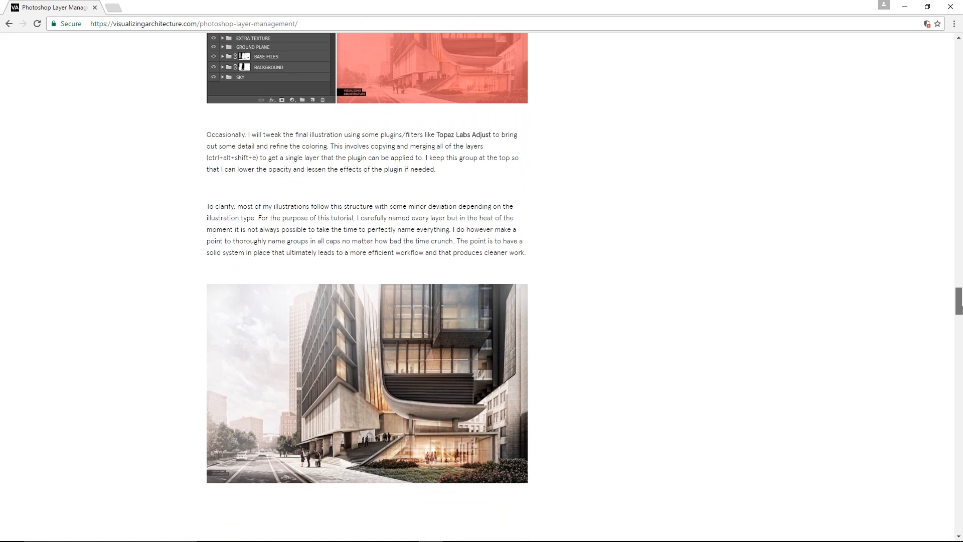